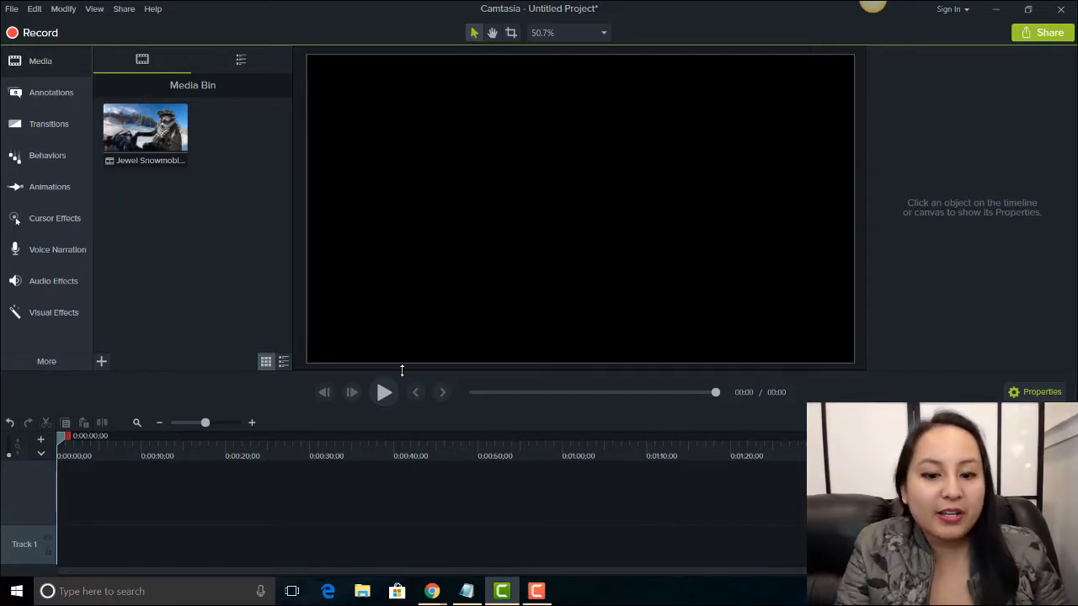
mouse_move(145, 127)
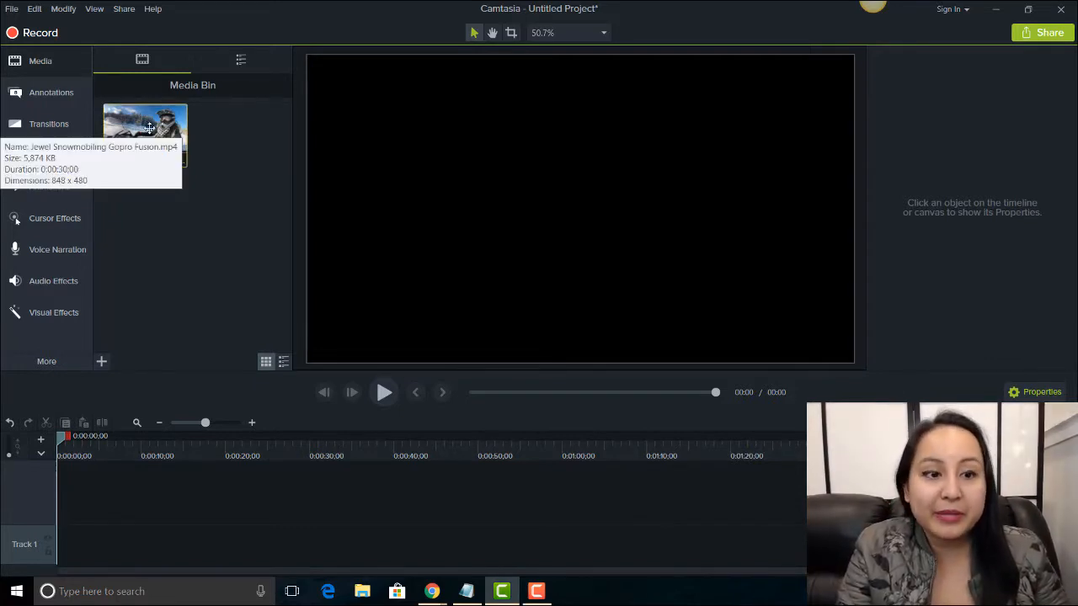
mouse_move(151, 265)
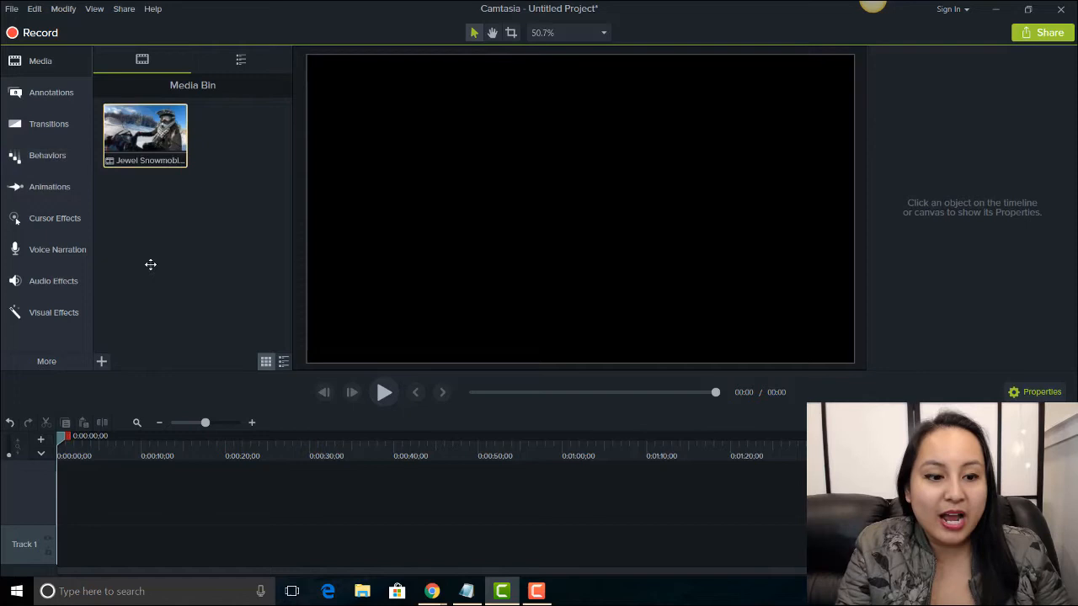
Step: Drag the Jewel Snowmobiling Gopro Fusion clip from the Media Bin onto the timeline
drag(144, 135, 182, 504)
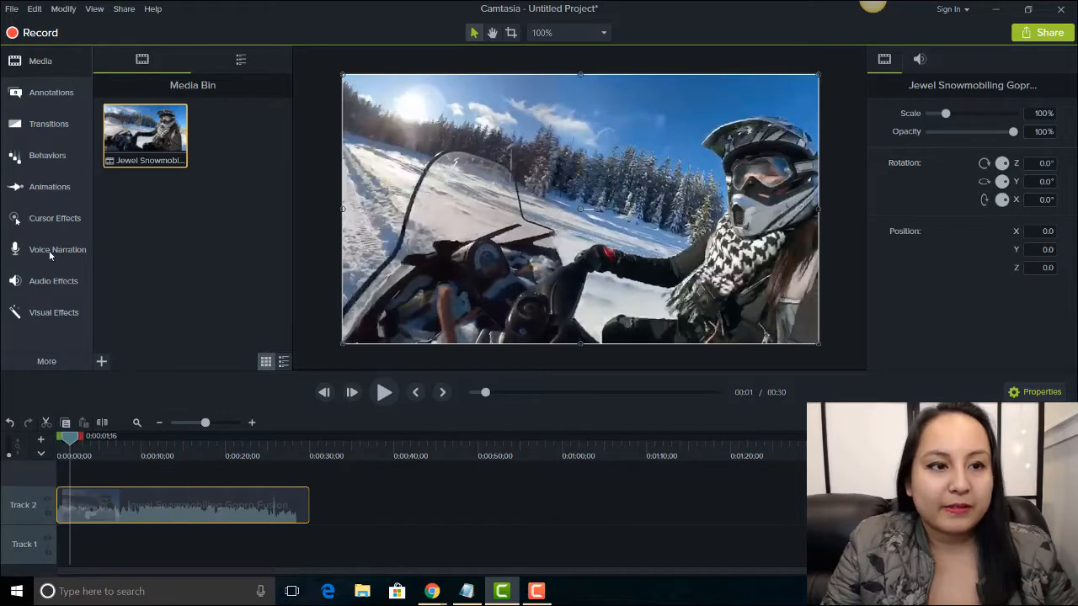
Step: Apply a Color Adjustment visual effect to the snowmobiling clip from the Modify menu
click(63, 8)
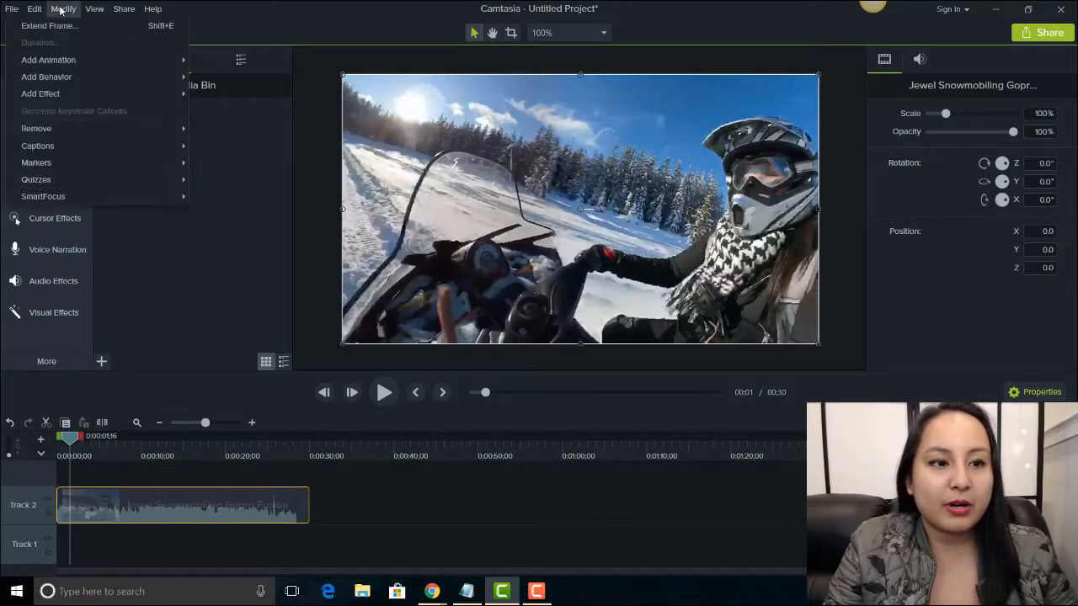
mouse_move(41, 93)
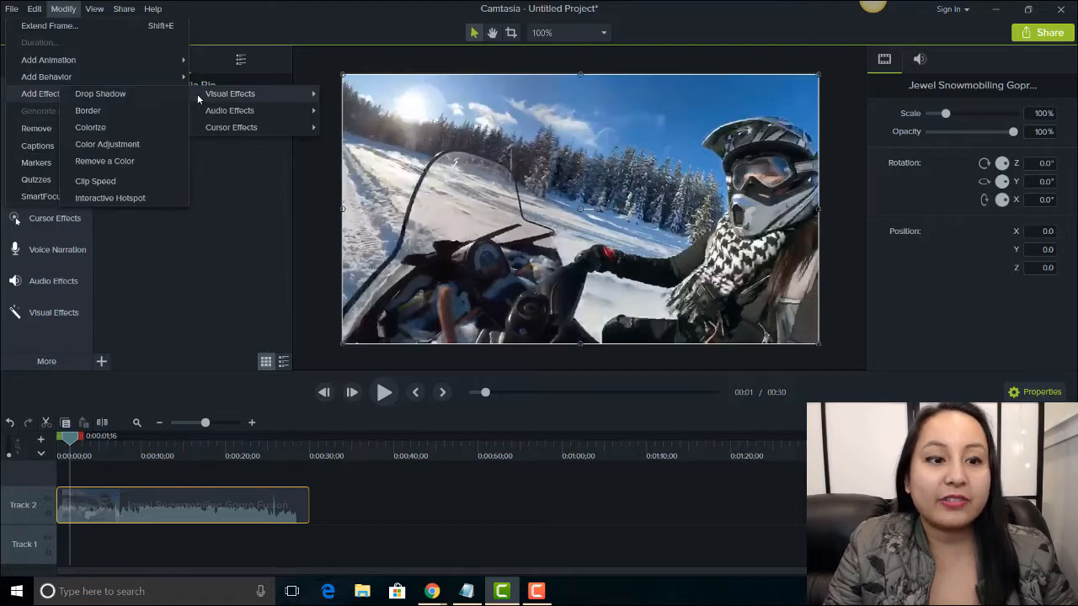
mouse_move(229, 110)
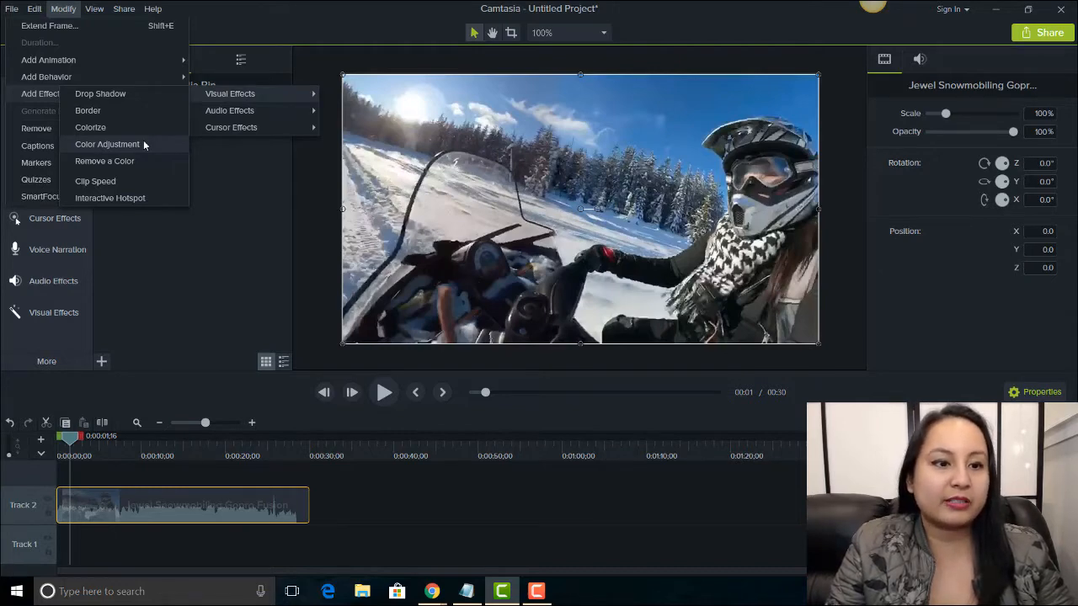
click(107, 144)
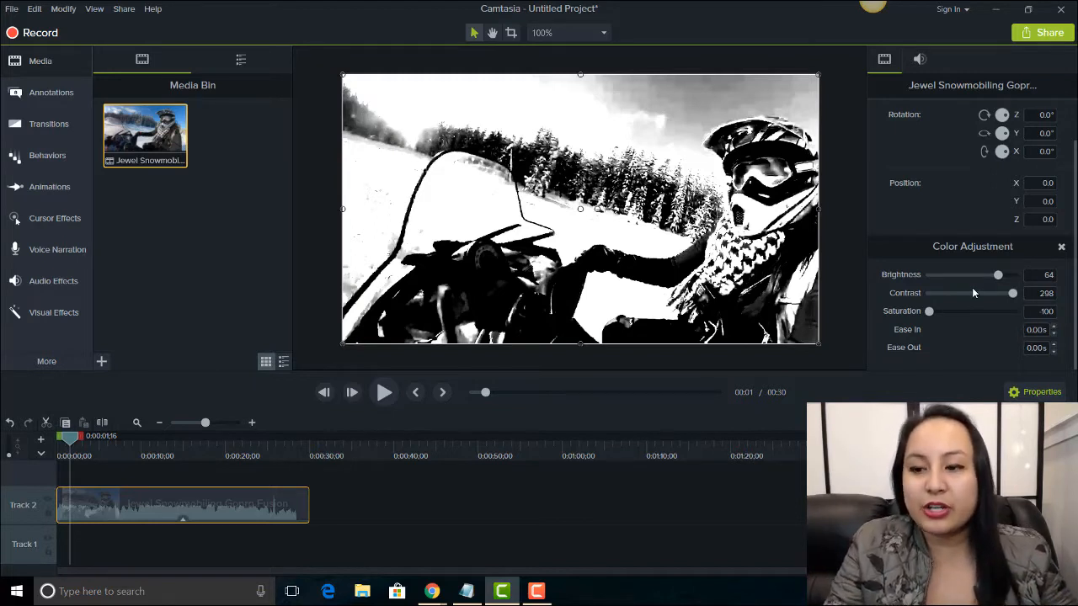
Step: Set the Color Adjustment sliders to brightness 17, contrast 36 and saturation 13
drag(1012, 293, 958, 292)
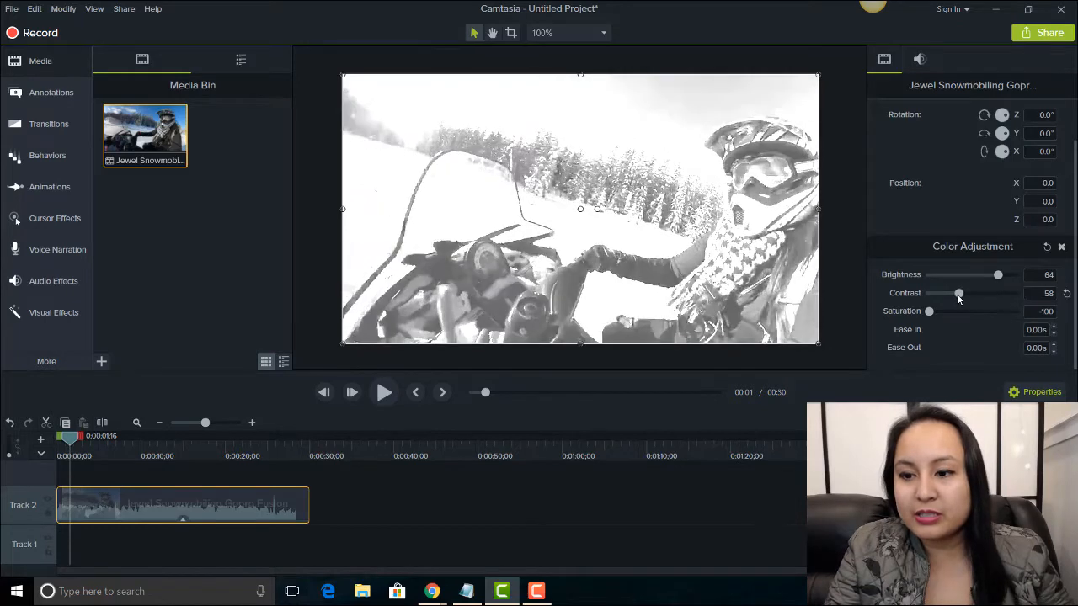
drag(957, 293, 946, 293)
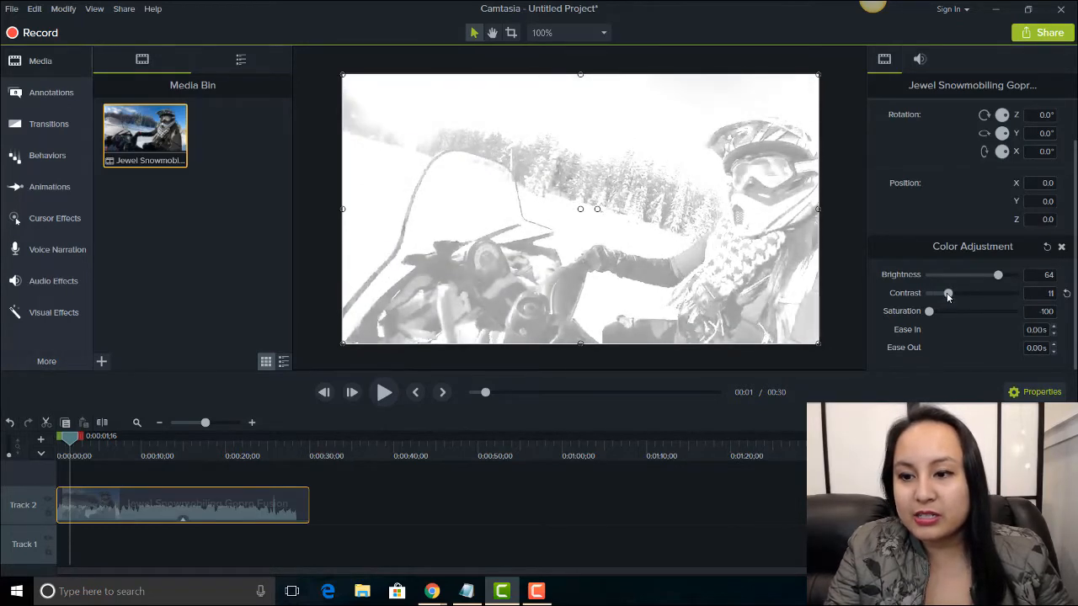
drag(929, 311, 953, 311)
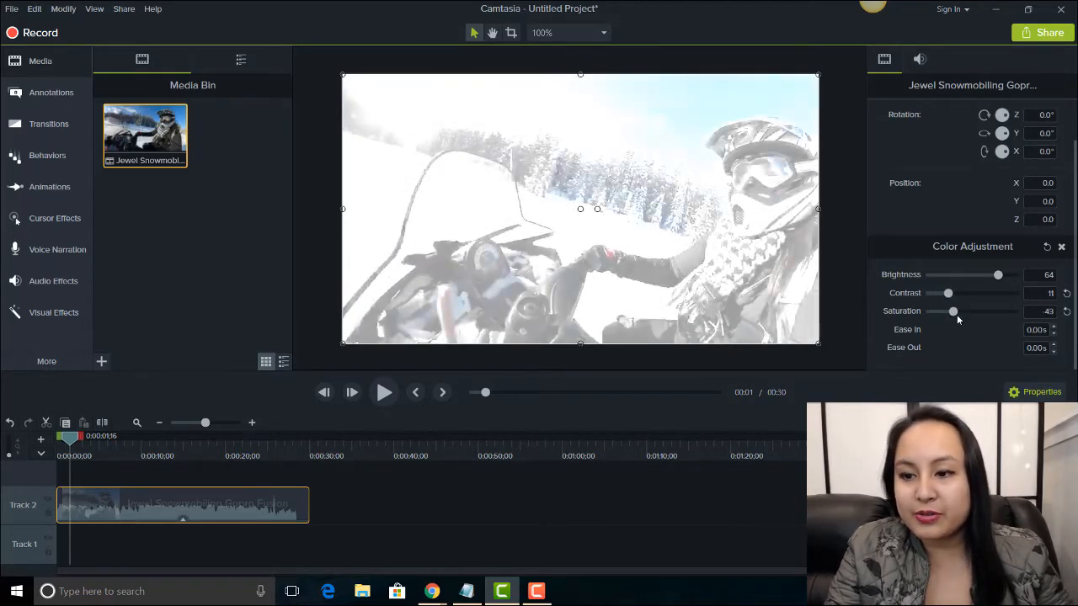
drag(953, 310, 971, 310)
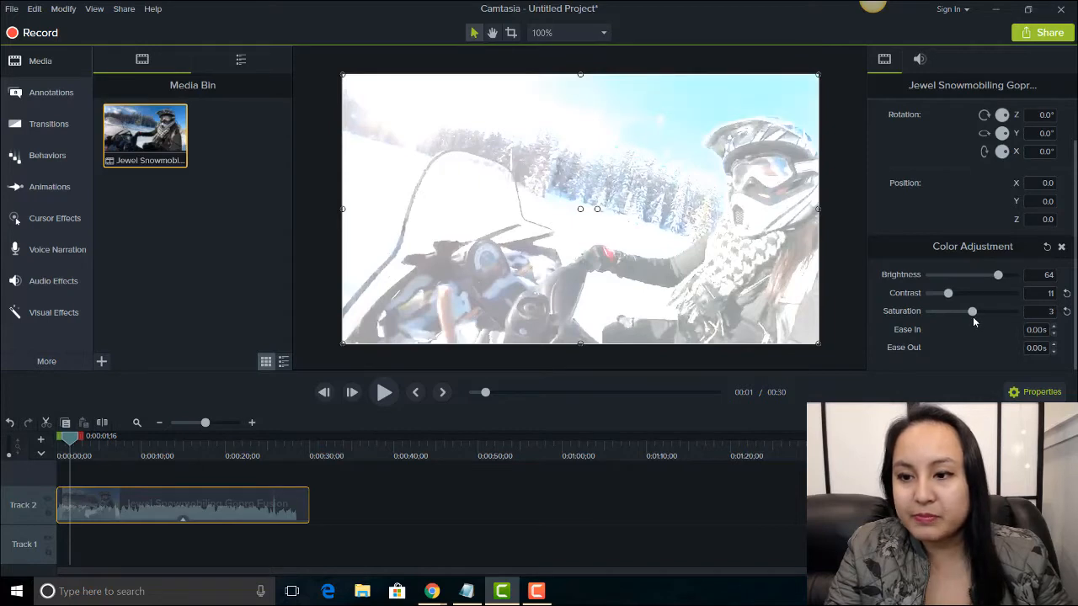
drag(997, 275, 992, 274)
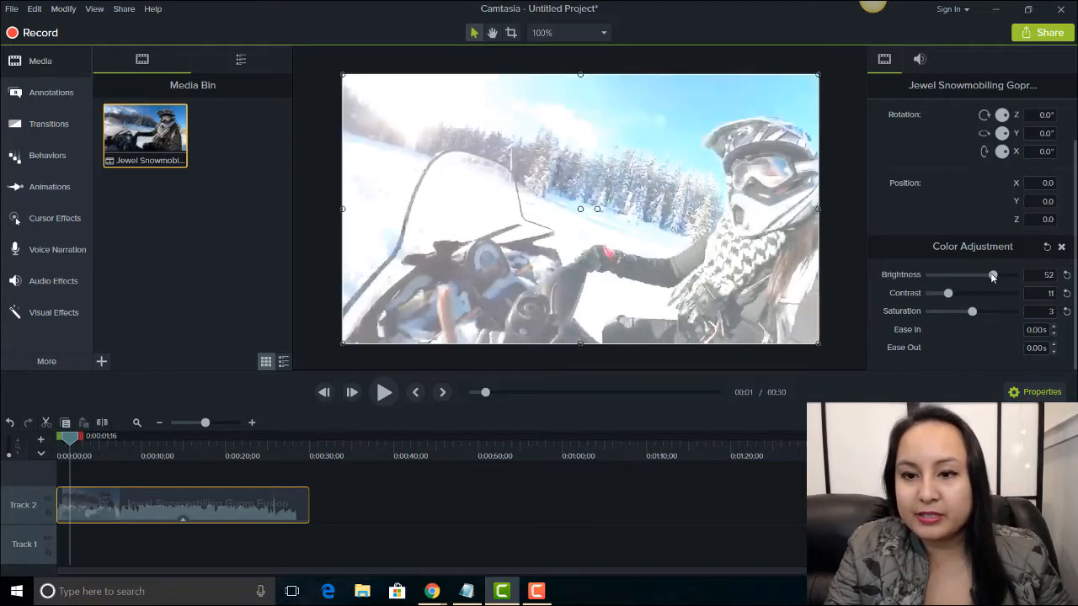
drag(992, 275, 979, 274)
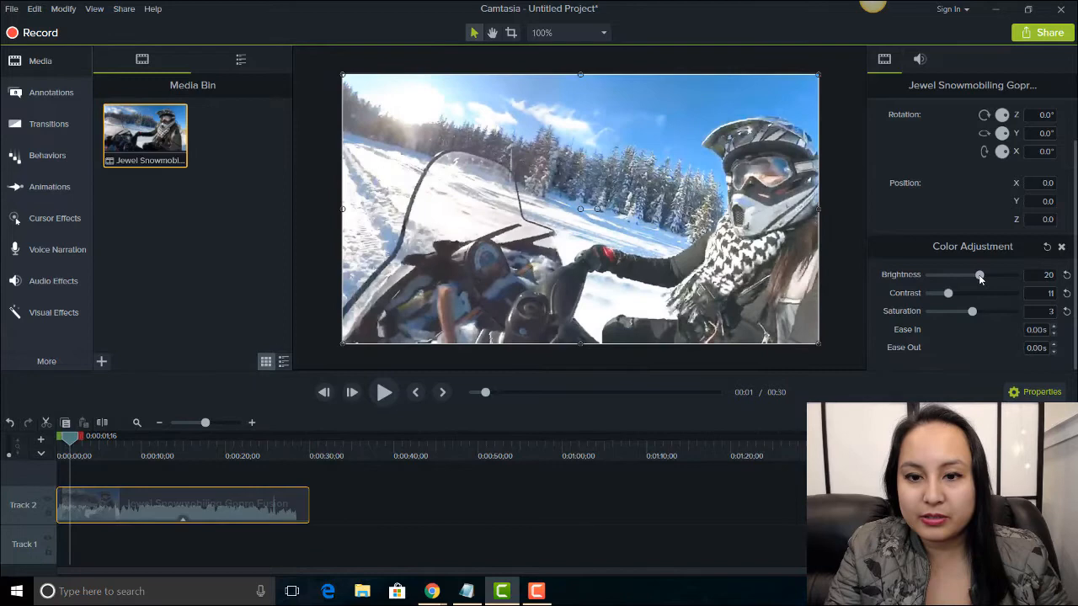
drag(979, 274, 978, 274)
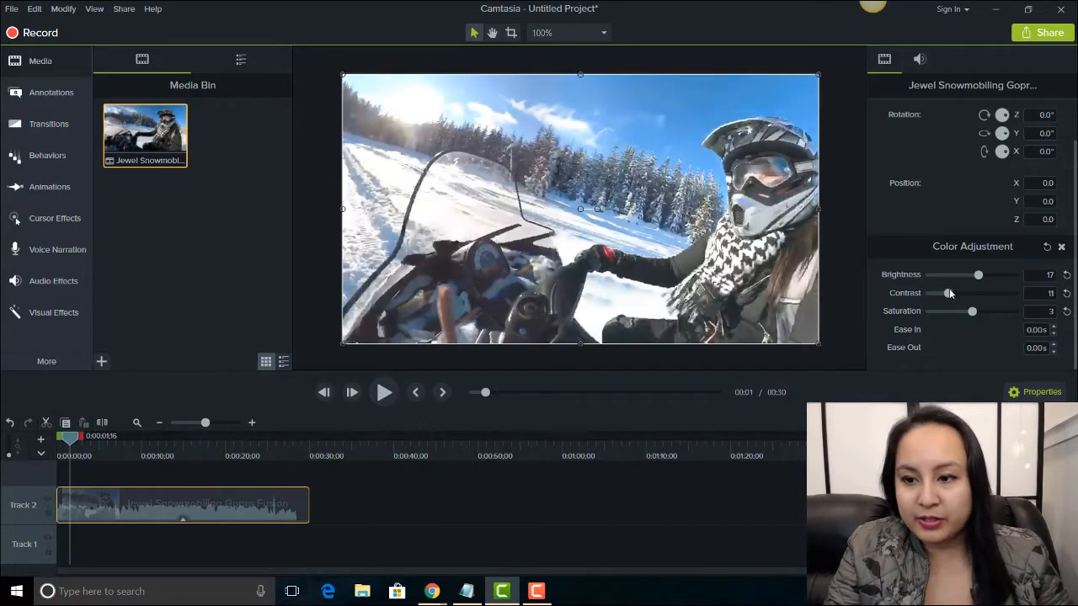
drag(946, 293, 952, 293)
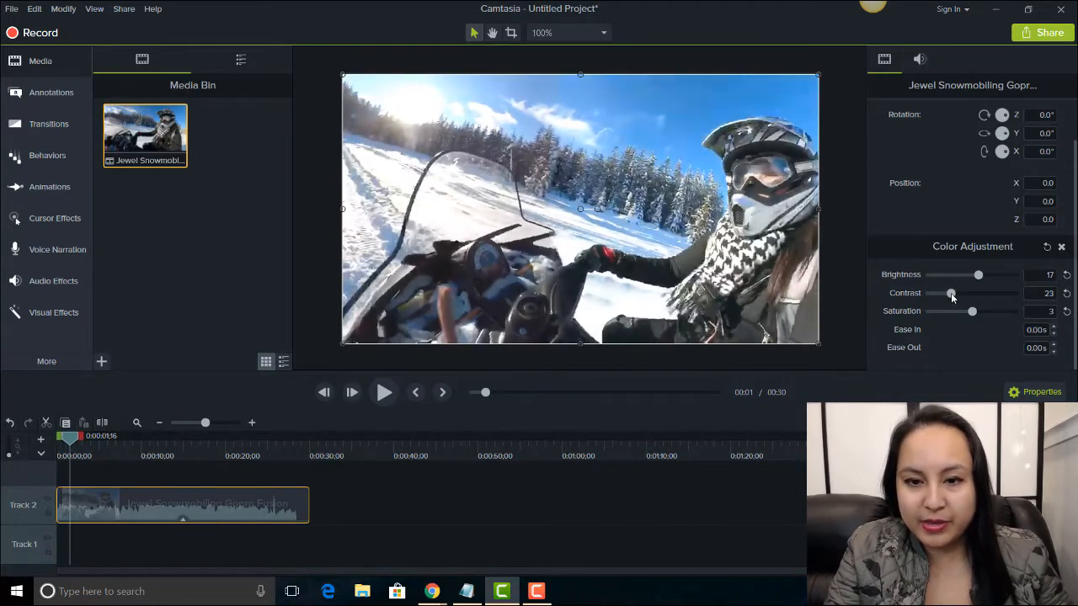
drag(951, 293, 960, 293)
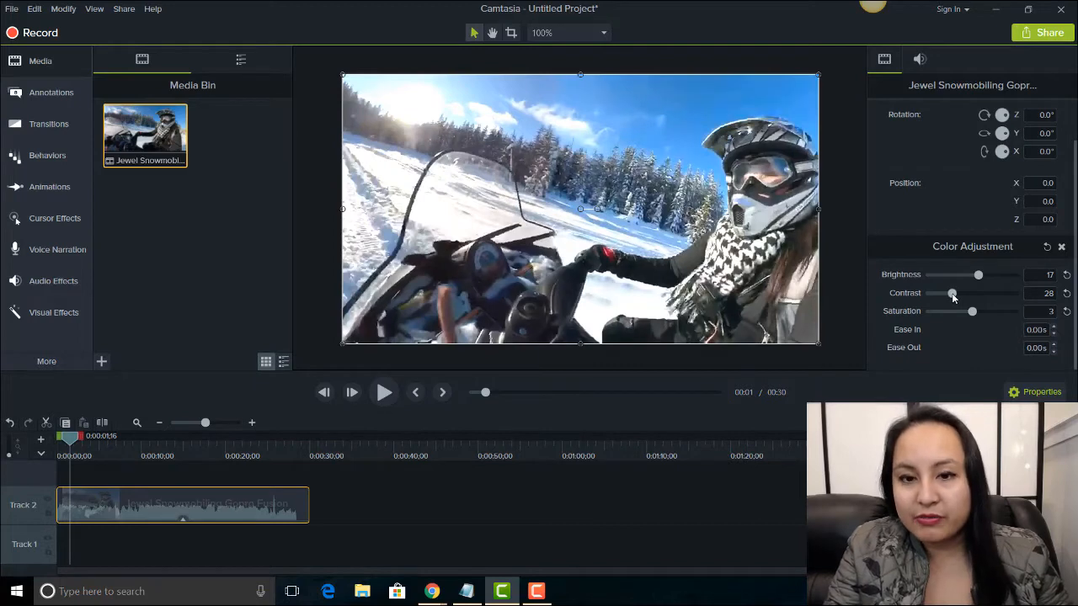
drag(952, 293, 960, 293)
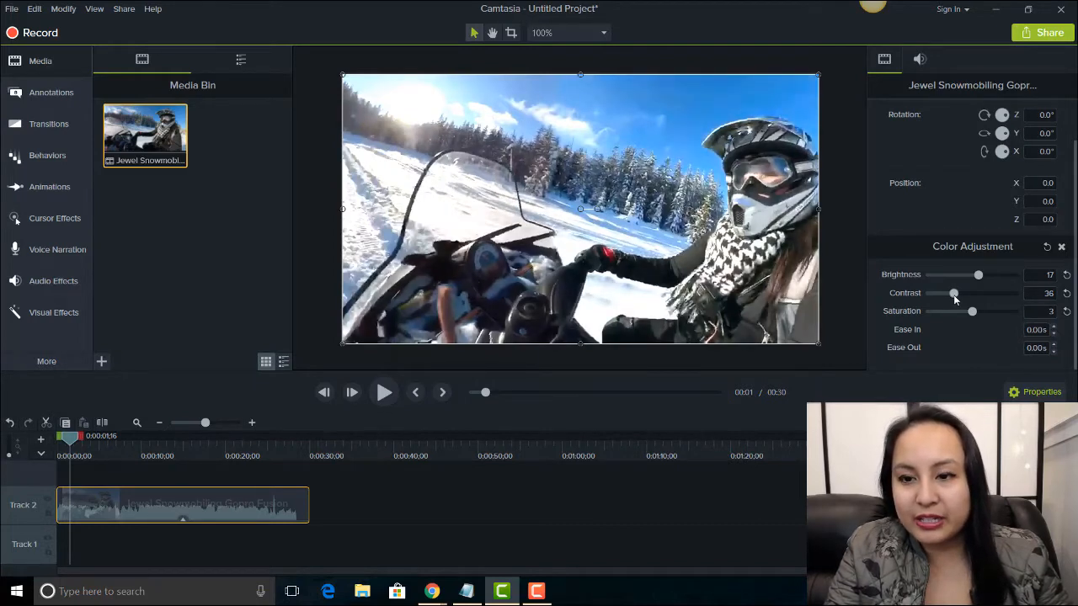
drag(972, 311, 976, 311)
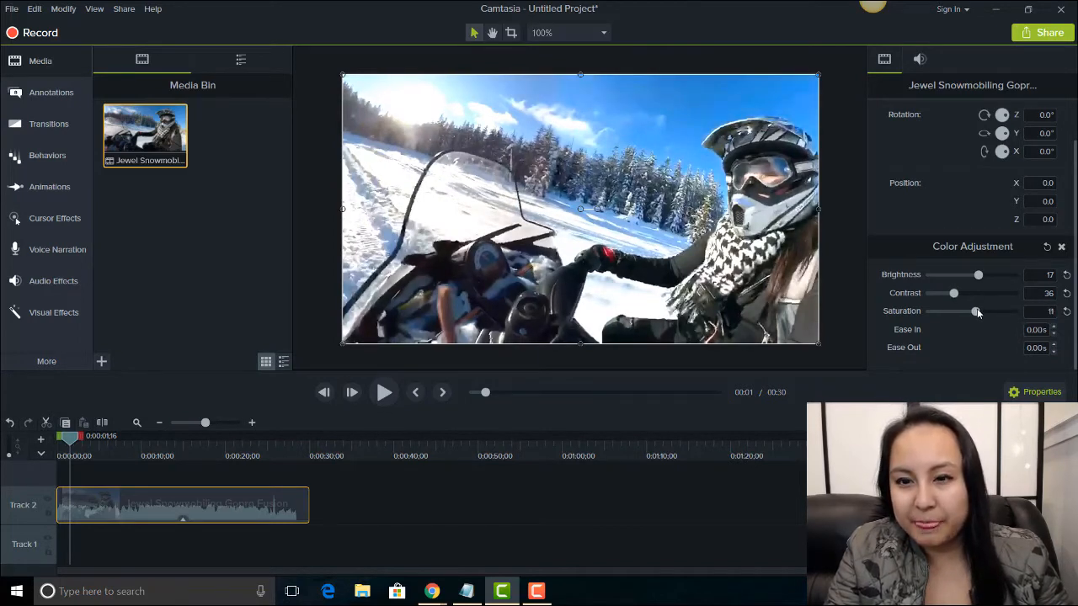
drag(978, 311, 981, 311)
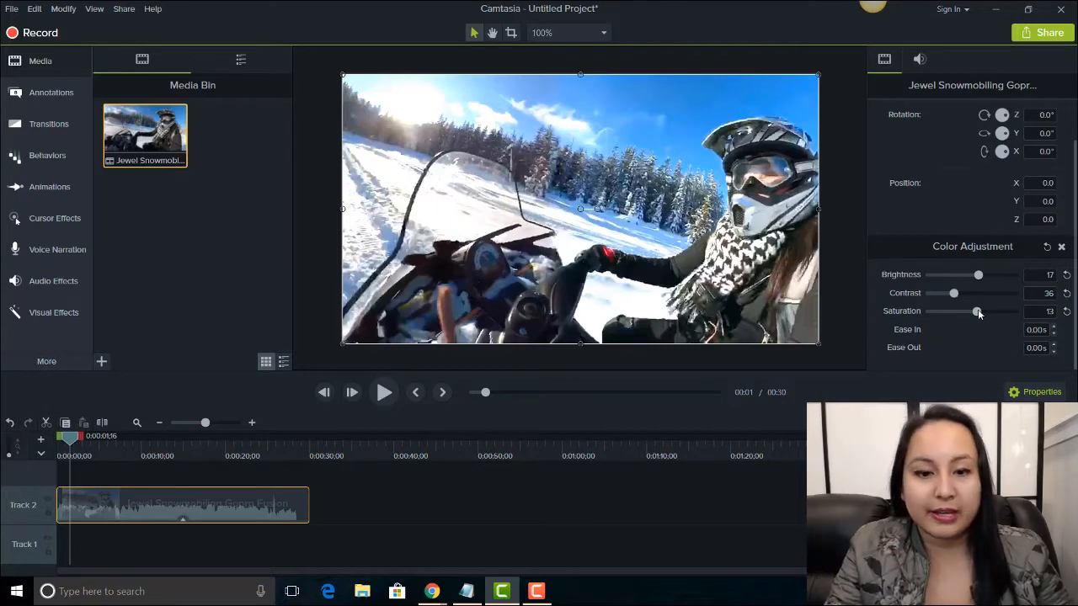
mouse_move(952, 346)
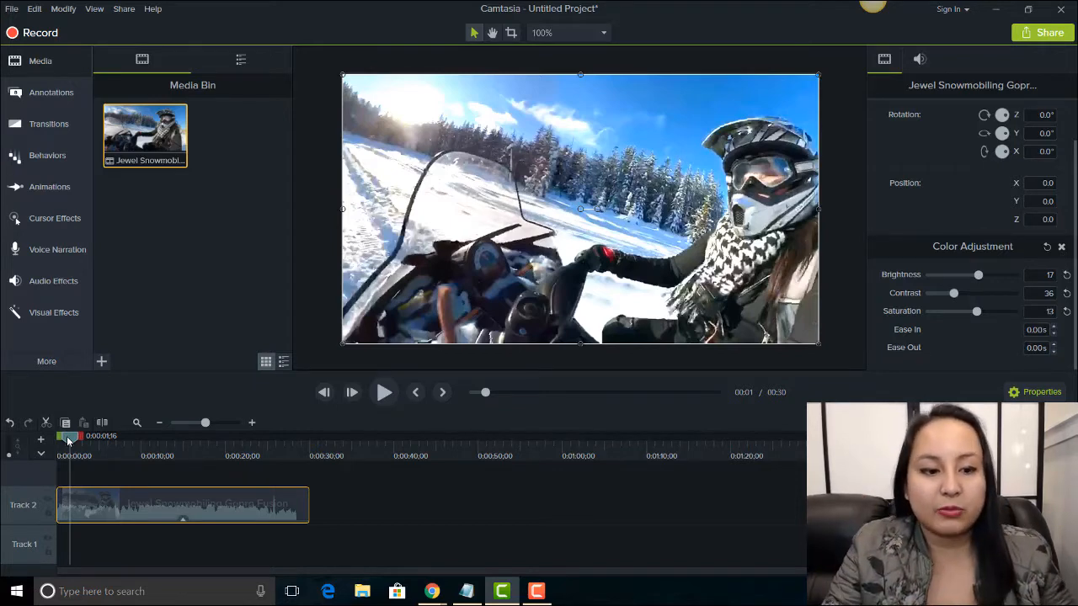
Step: Move the playhead to about 0:06 and review the animation presets and zoom-and-pan settings
drag(70, 437, 93, 436)
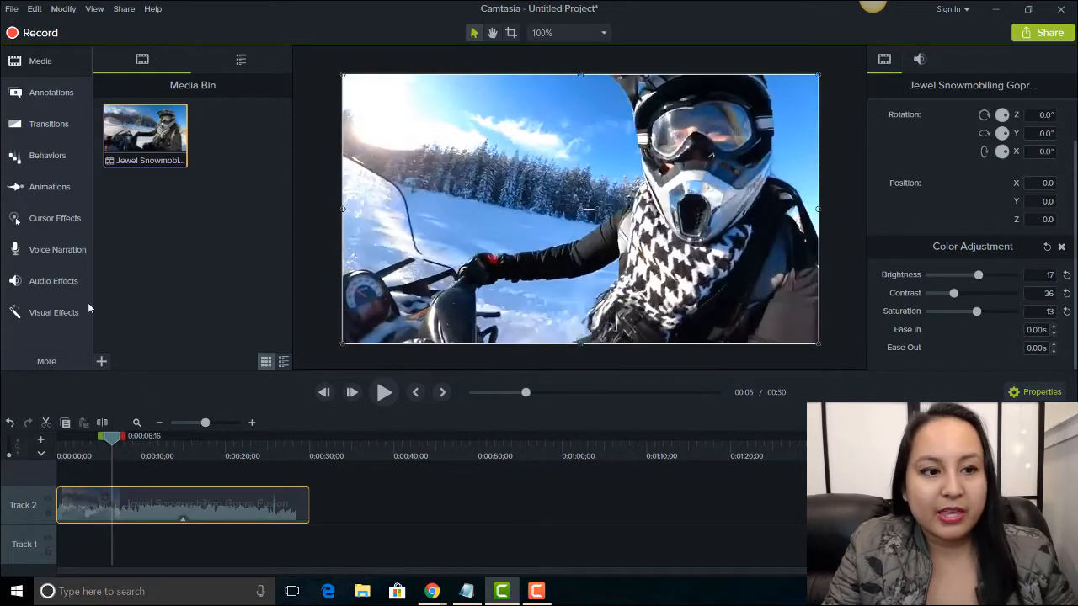
click(49, 186)
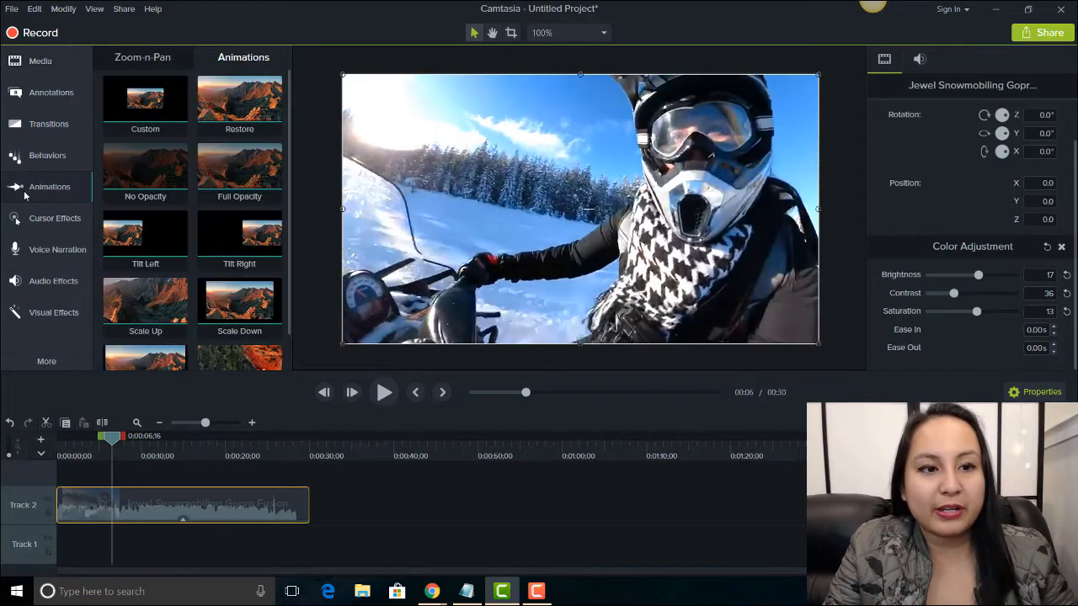
click(142, 57)
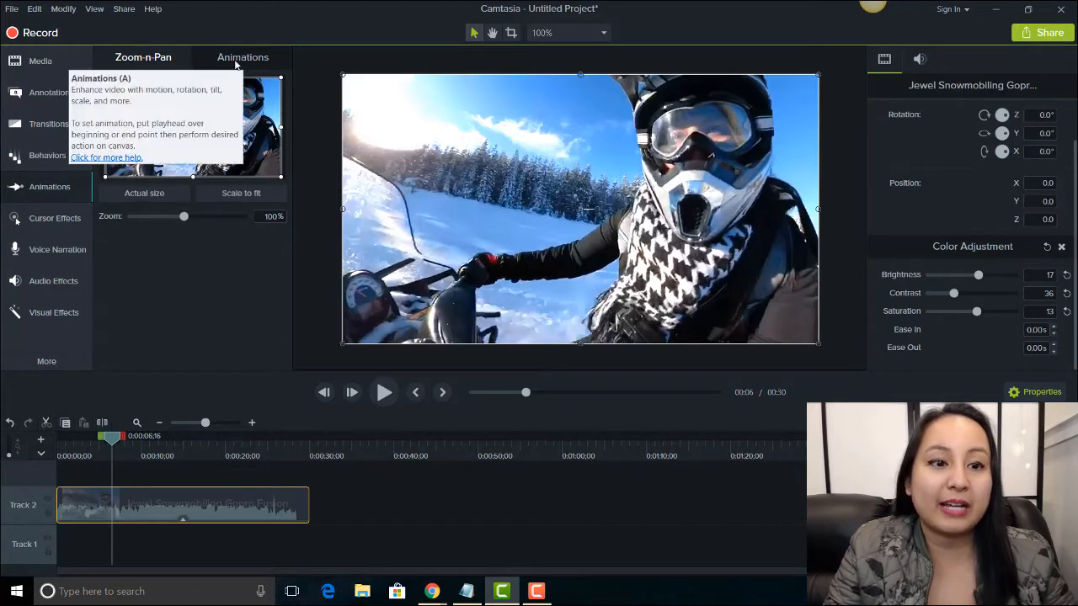
click(243, 56)
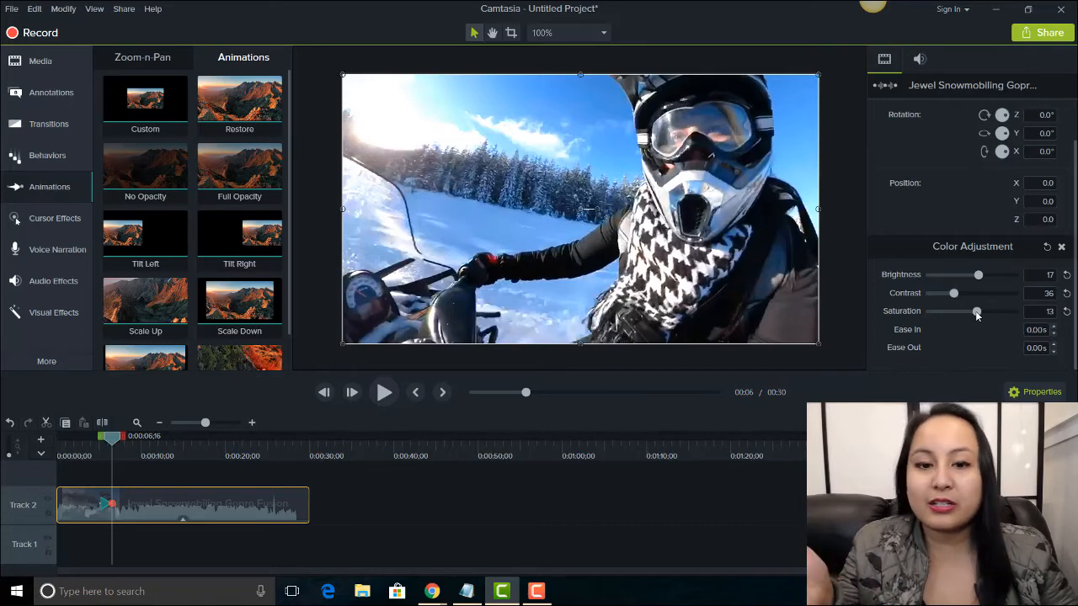
Step: Drain saturation fully and nudge contrast and brightness up for black-and-white by 0:06
drag(977, 311, 932, 311)
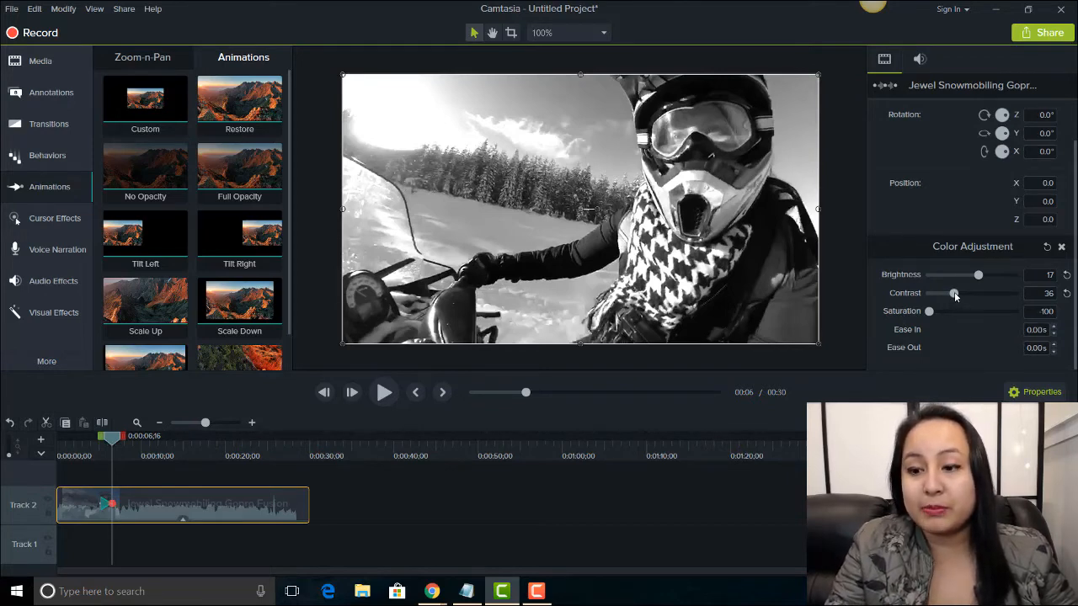
drag(954, 293, 957, 293)
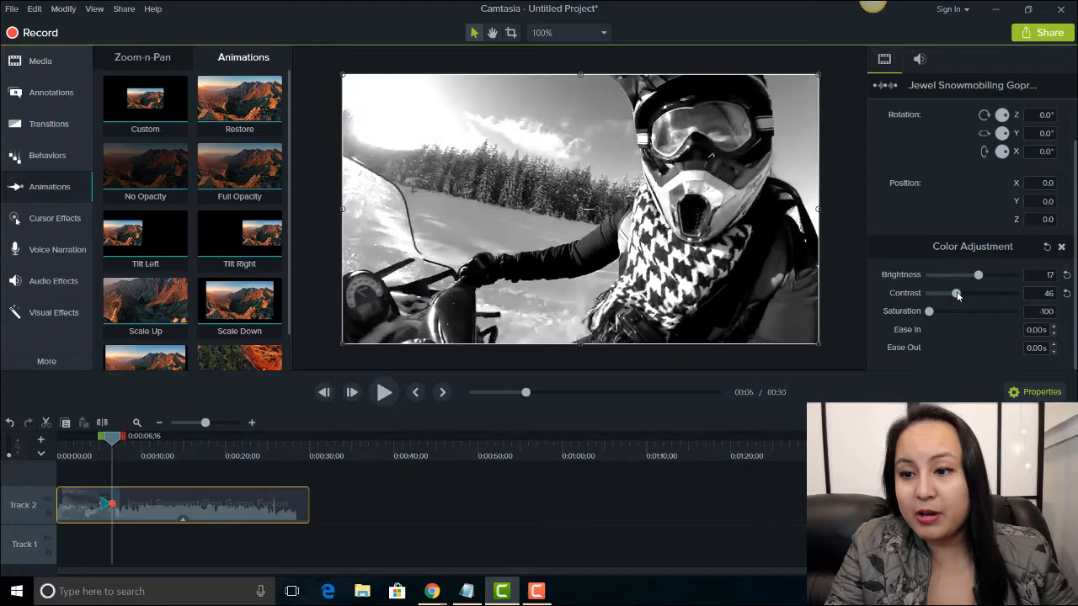
drag(977, 274, 980, 274)
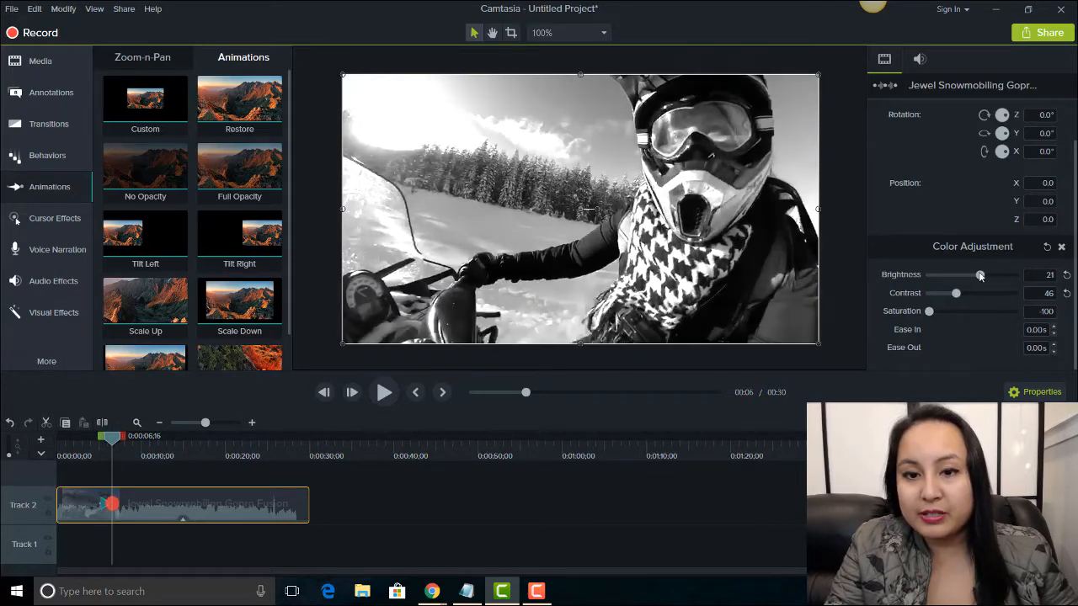
drag(980, 275, 979, 275)
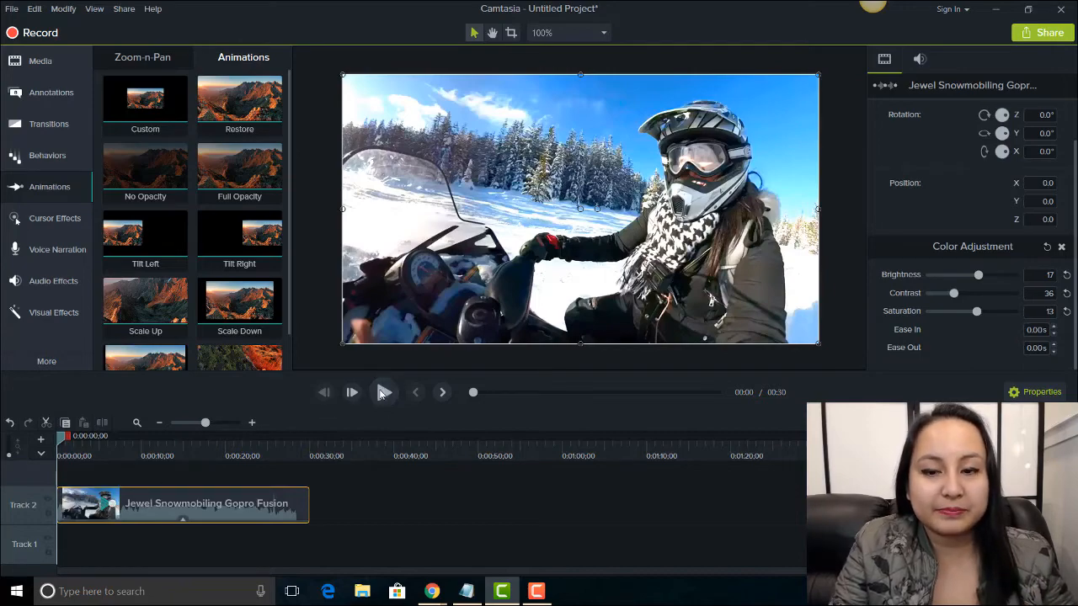
click(352, 391)
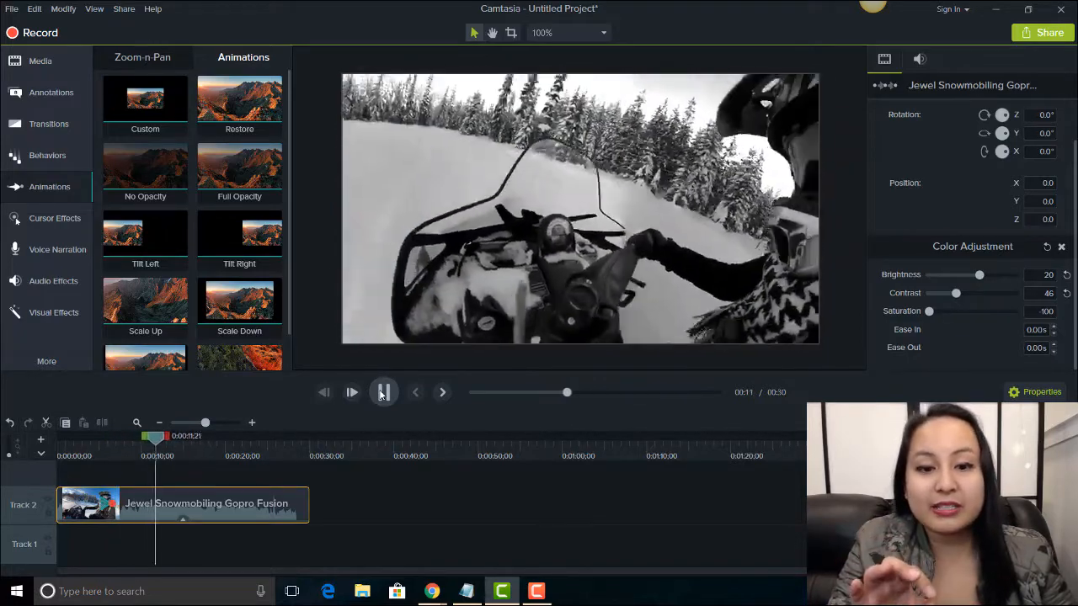
click(383, 392)
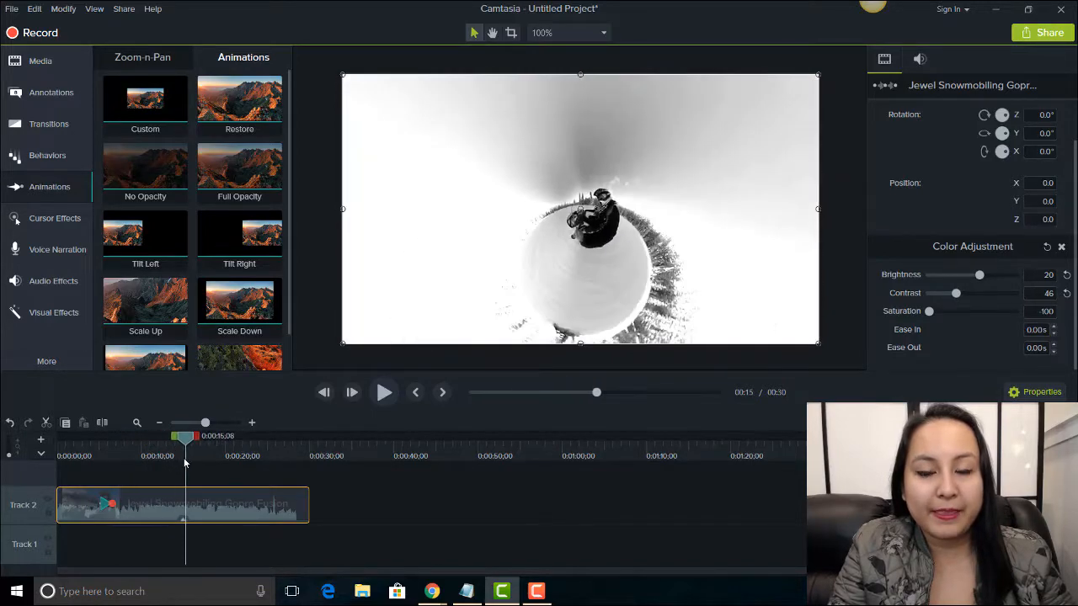
drag(183, 437, 190, 436)
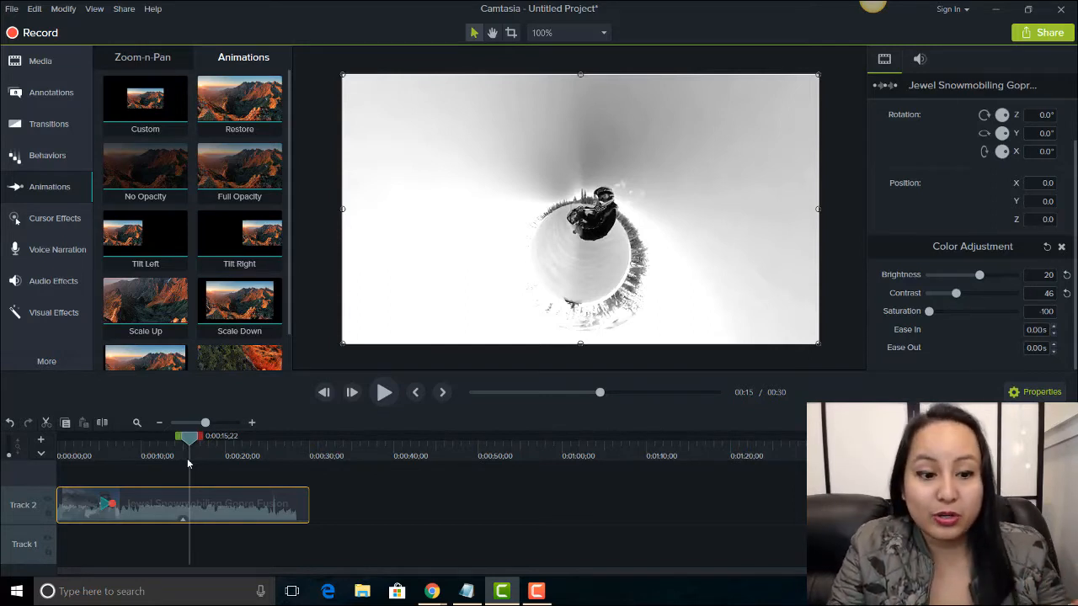
mouse_move(156, 388)
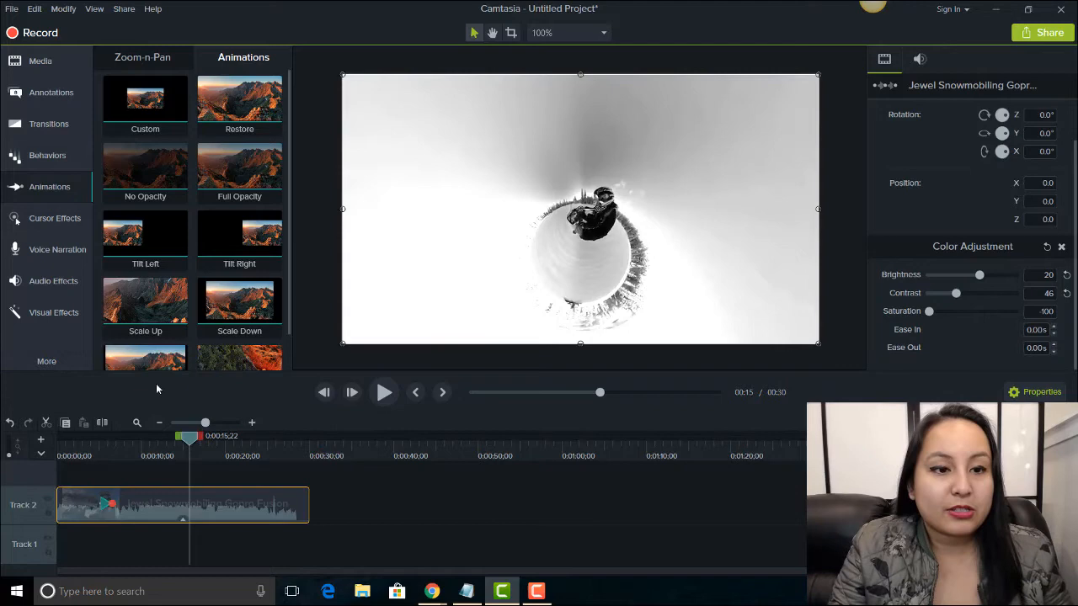
Step: Add a second animation at 0:15 restoring brightness 17, contrast 36 and saturation 13
click(145, 101)
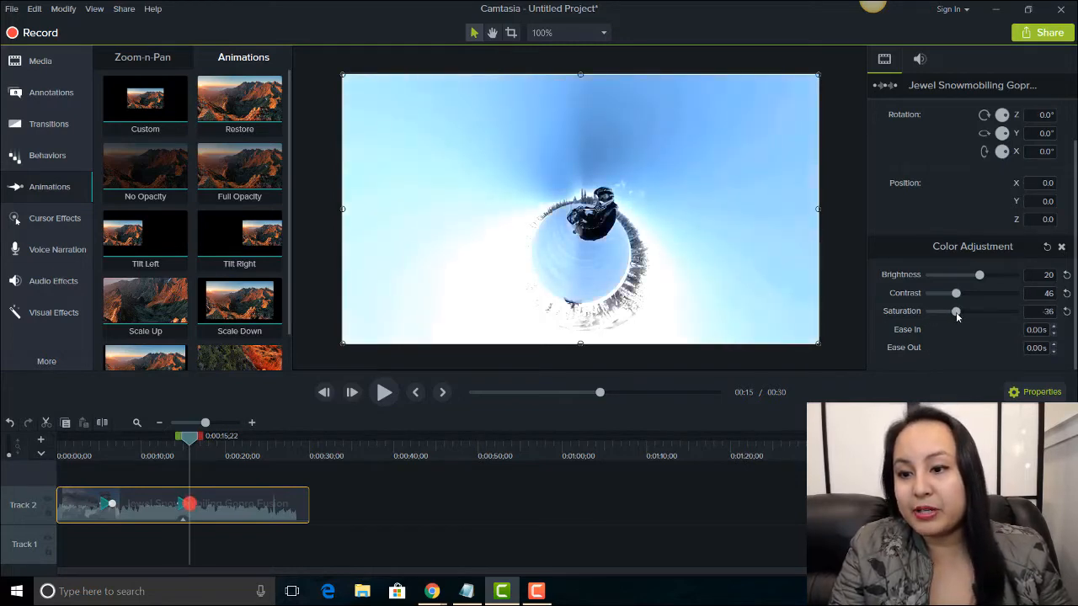
drag(956, 311, 962, 310)
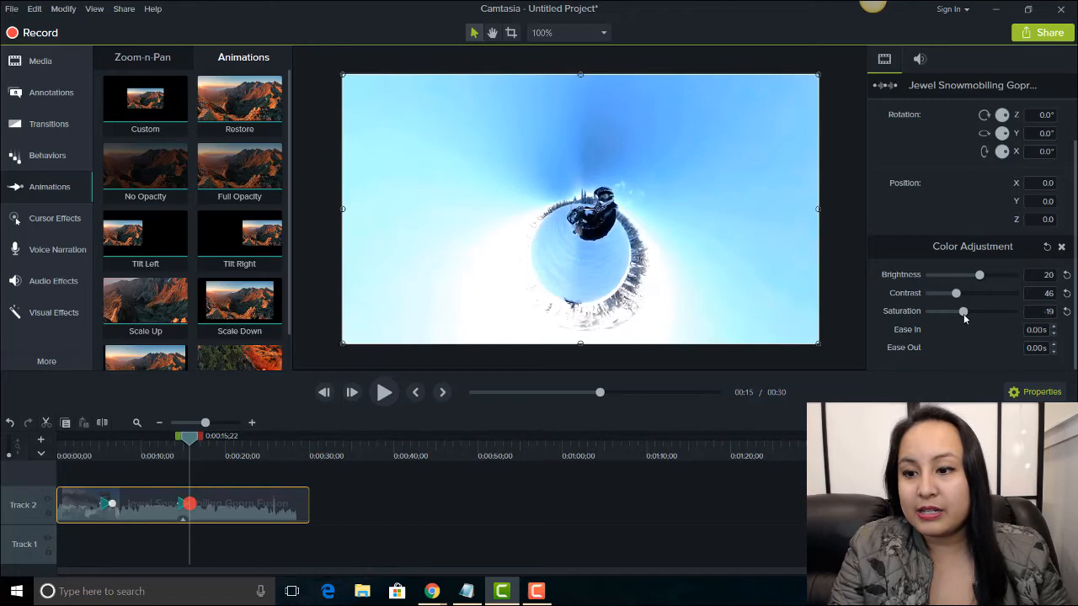
drag(963, 310, 968, 311)
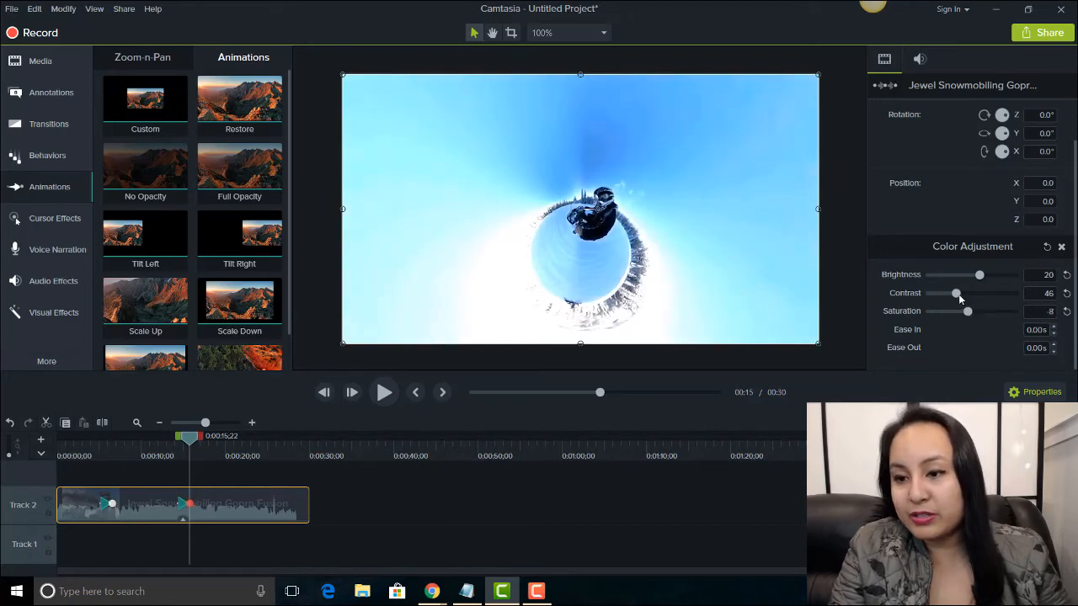
drag(979, 276, 977, 275)
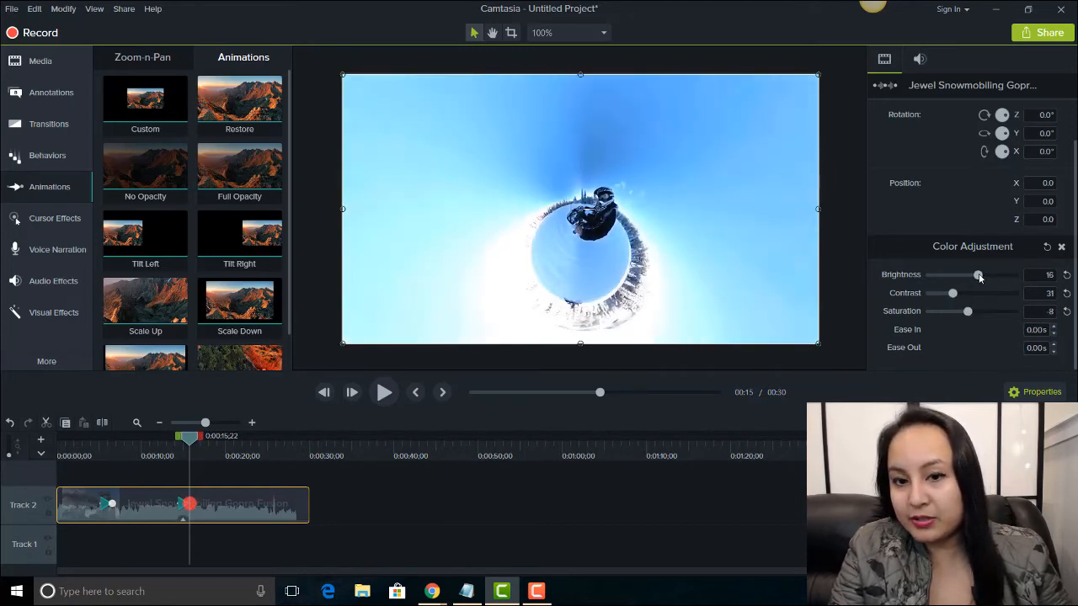
drag(967, 311, 967, 310)
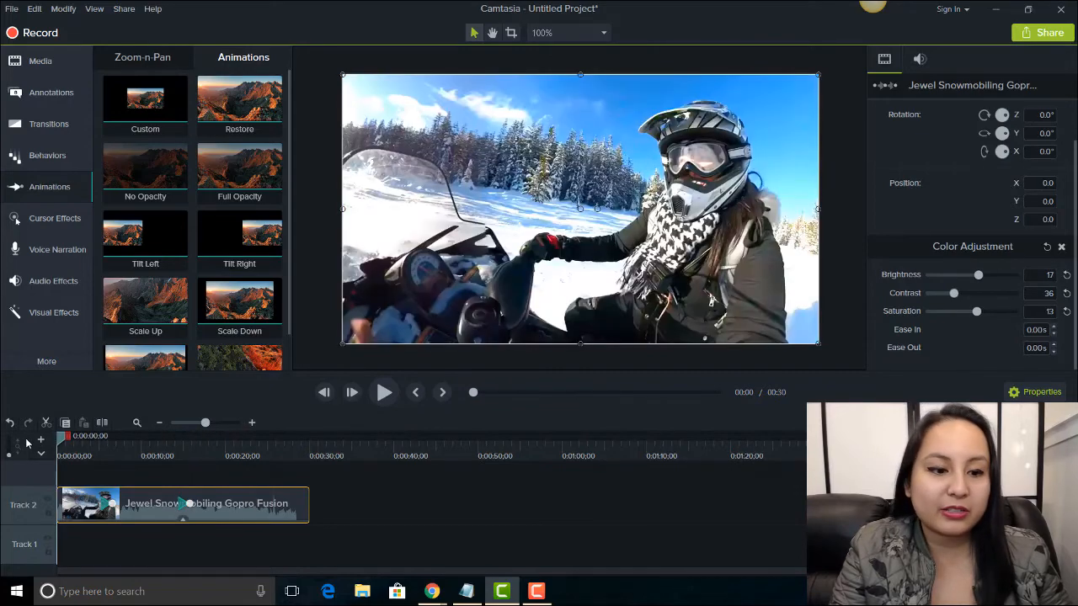
click(384, 392)
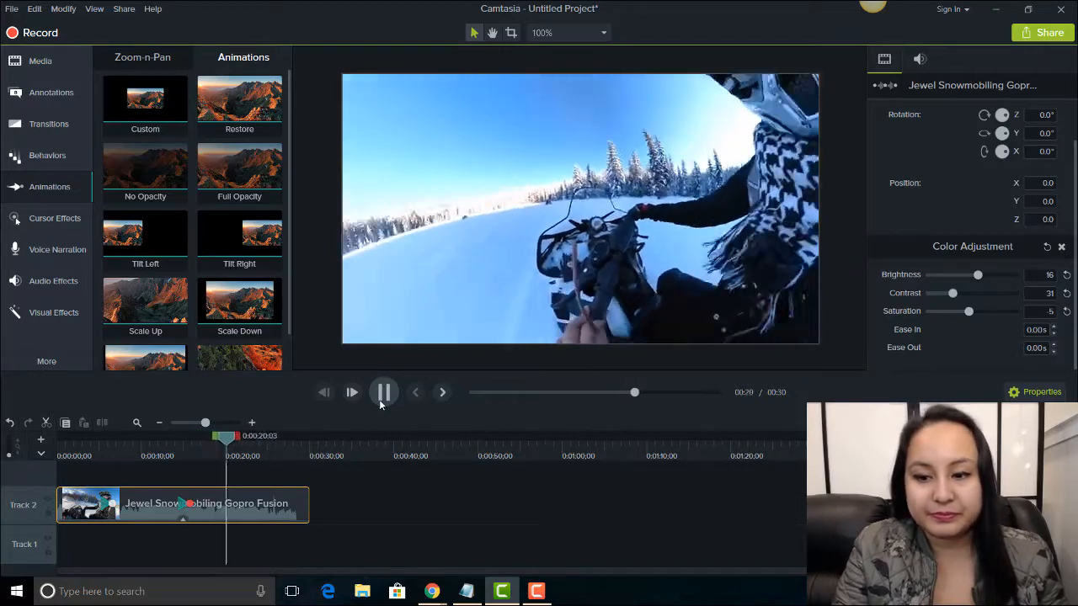
click(384, 392)
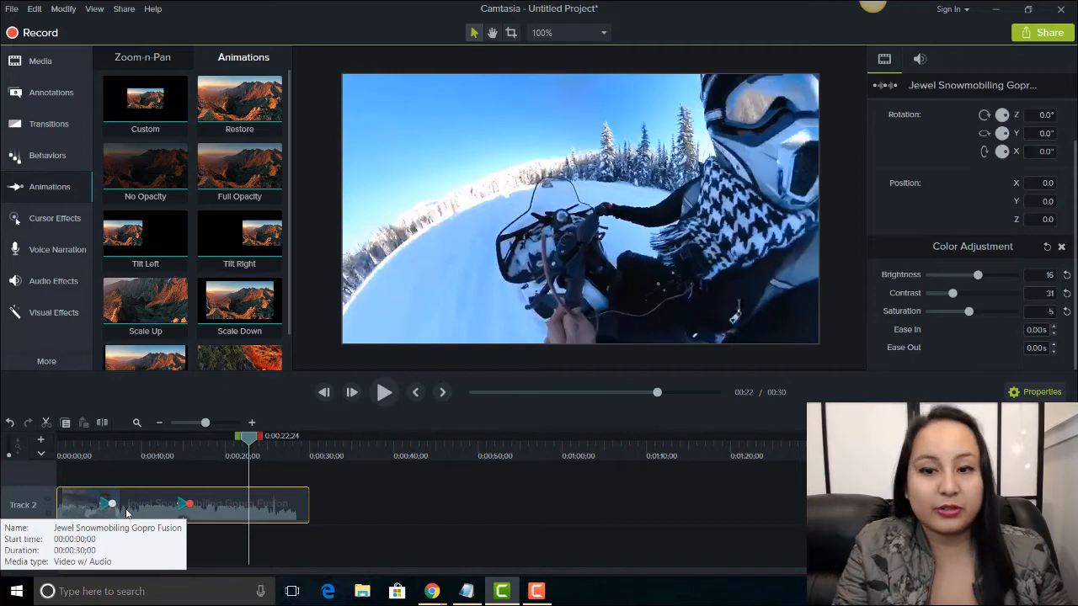
click(107, 435)
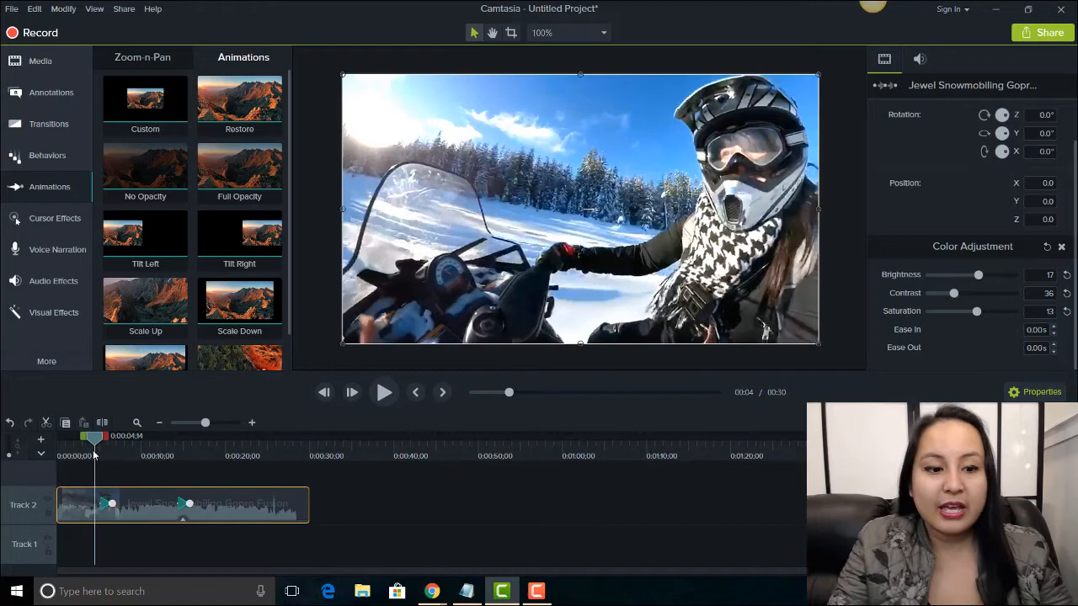
mouse_move(109, 504)
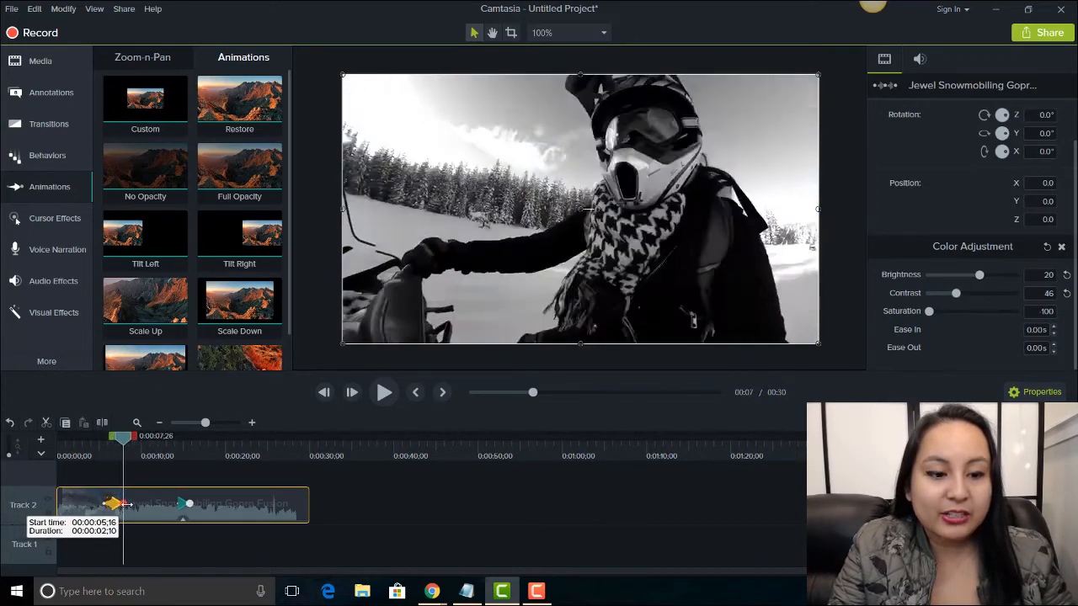
Step: Drag the animation arrow's start handle to stretch the fade to black-and-white longer
drag(124, 436, 151, 436)
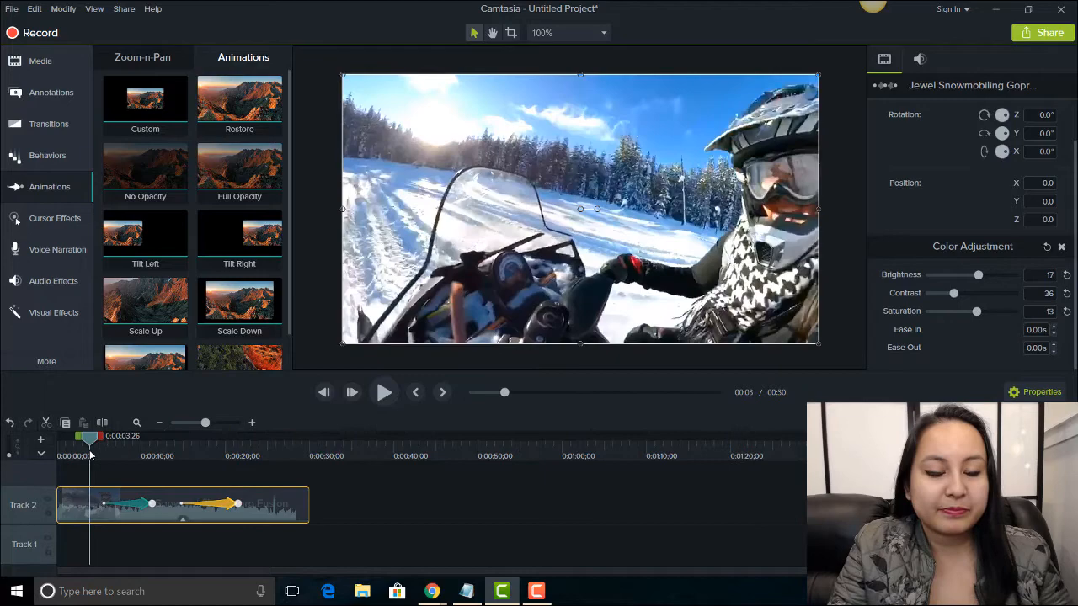
mouse_move(384, 392)
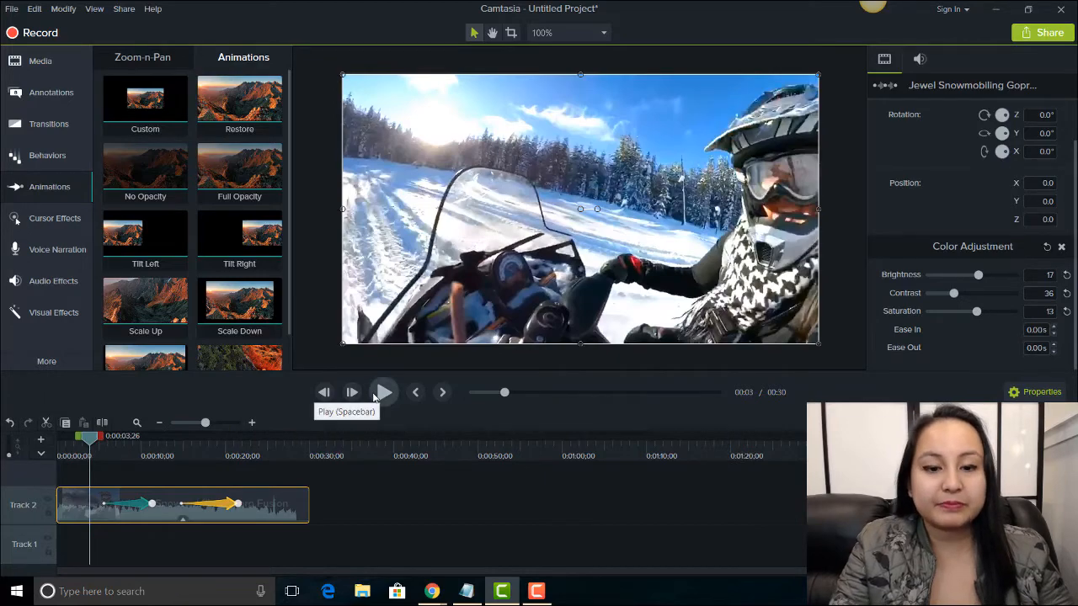
click(383, 392)
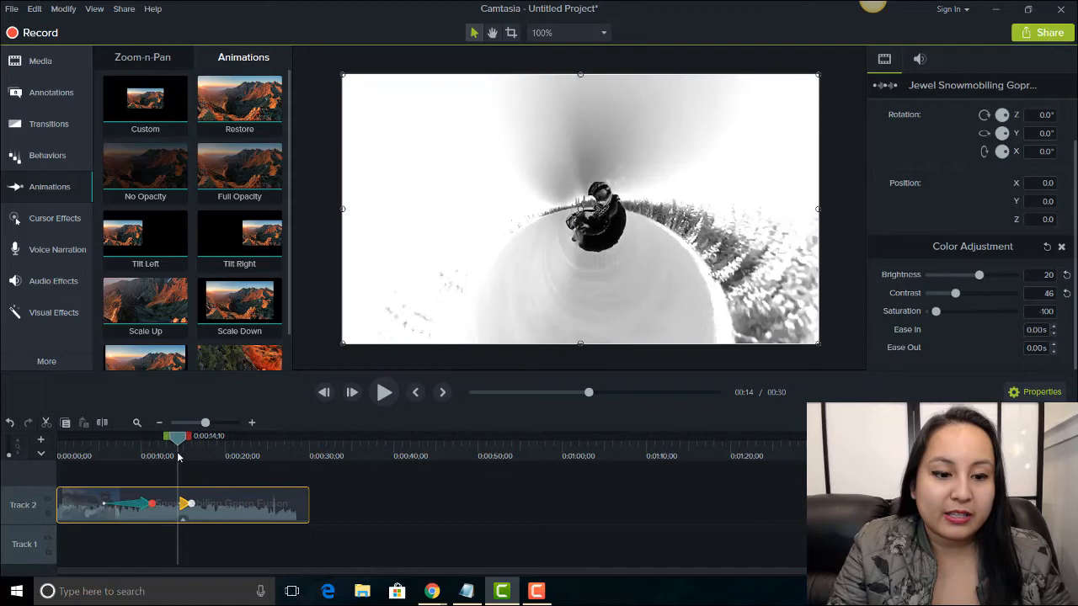
click(384, 391)
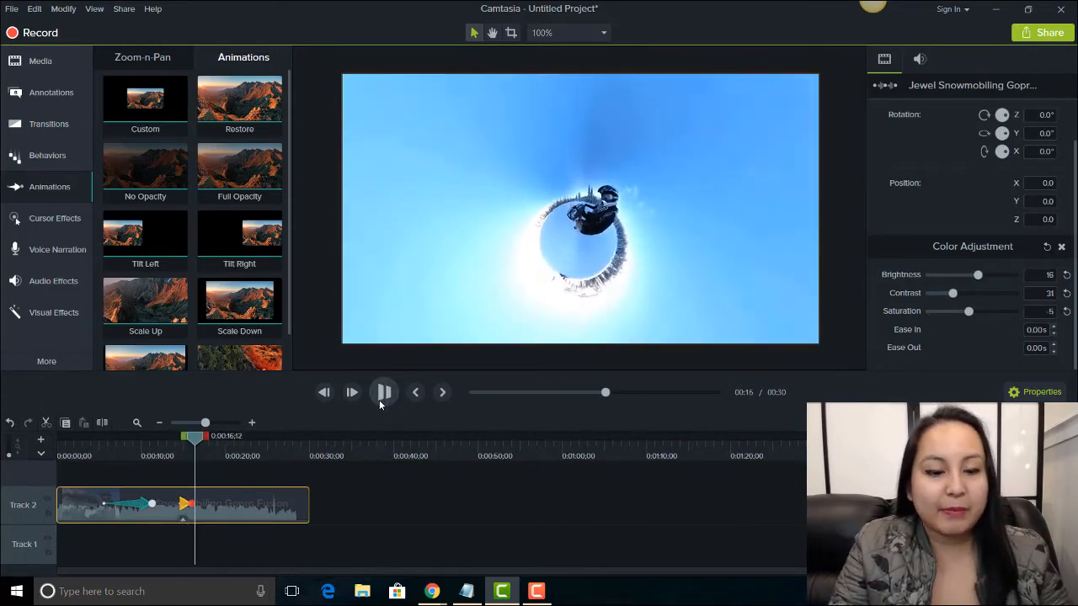
click(384, 392)
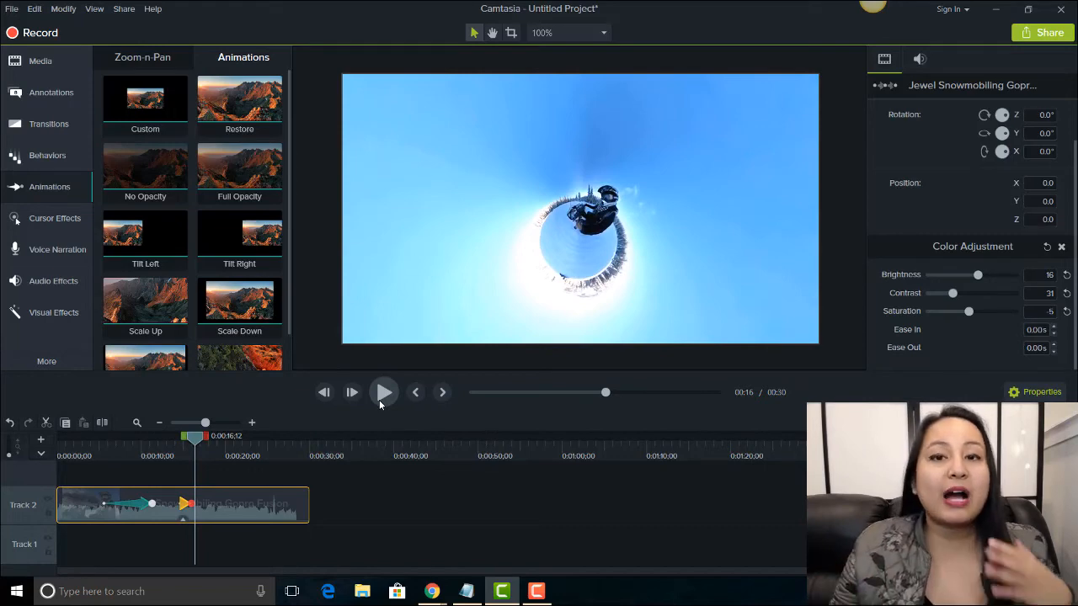